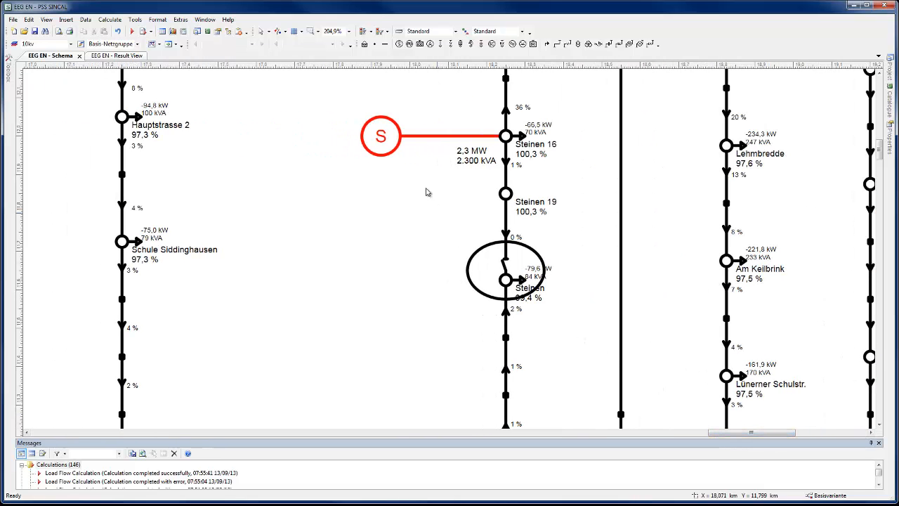
# - Open the wind generator's connection-condition check showing 10 kV network and 2000 kW data
pyautogui.doubleClick(381, 135)
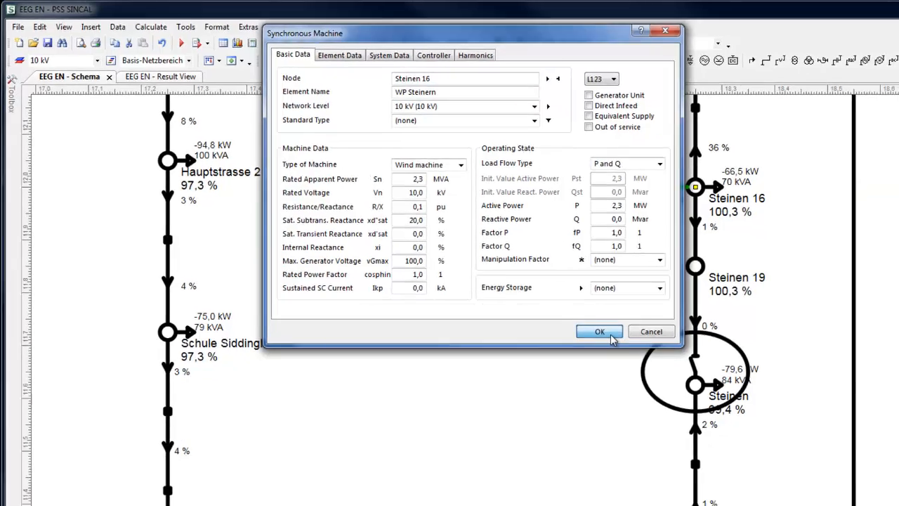
pyautogui.click(599, 331)
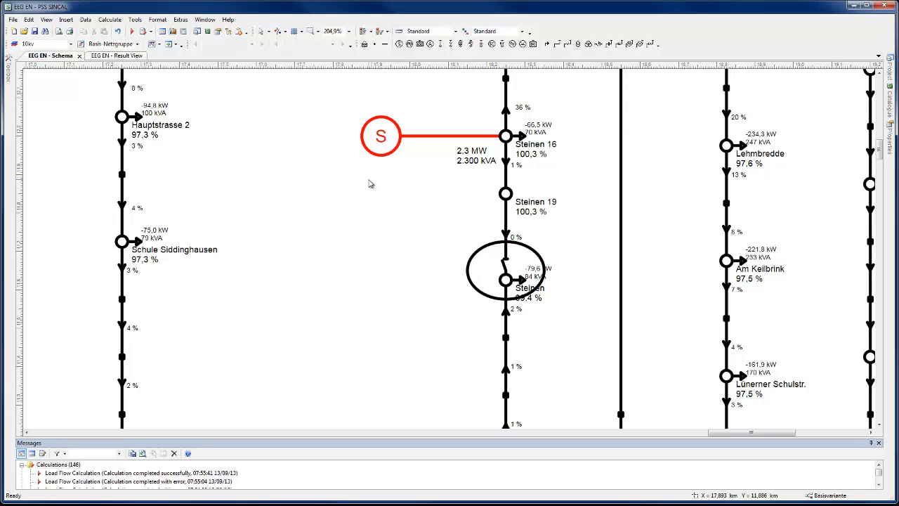
pyautogui.rightClick(380, 136)
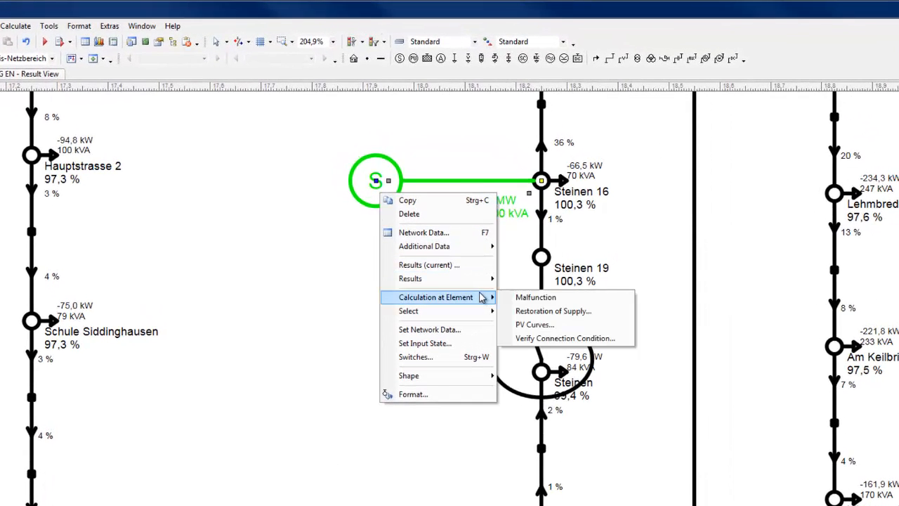
pyautogui.moveTo(564, 338)
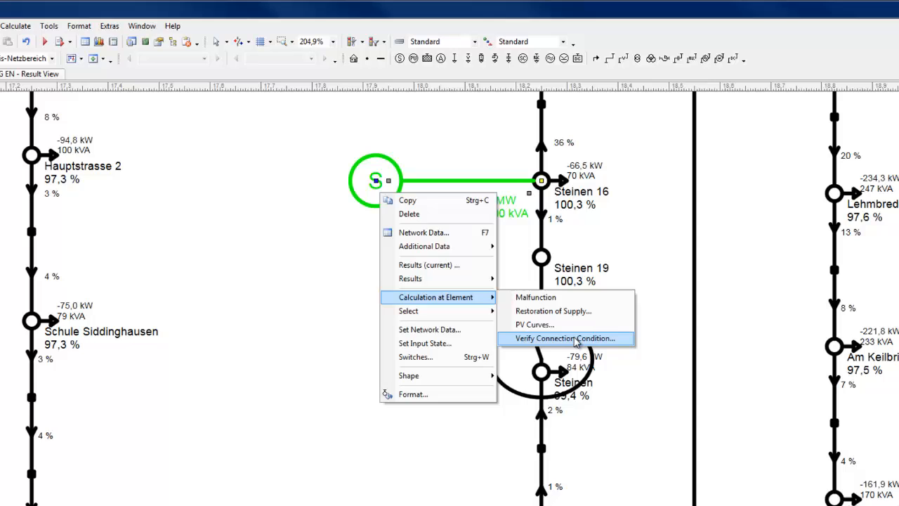
pyautogui.click(565, 338)
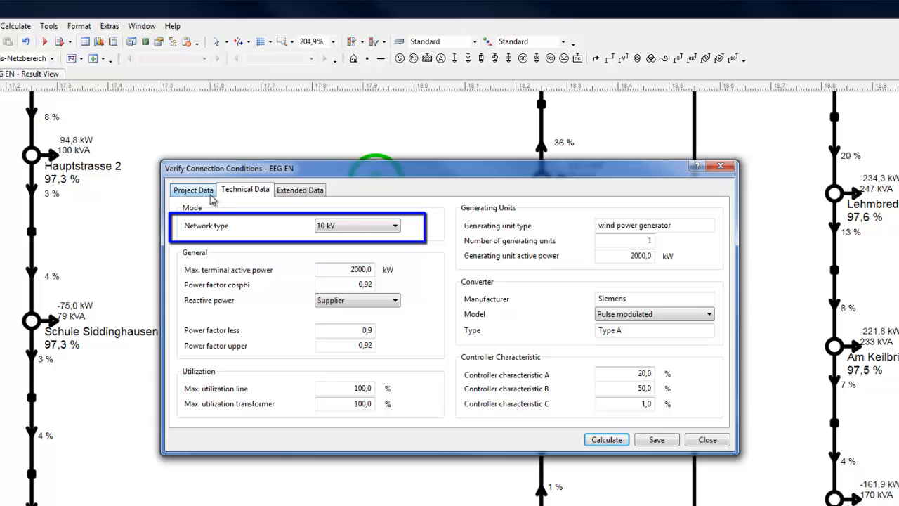
pyautogui.moveTo(221, 205)
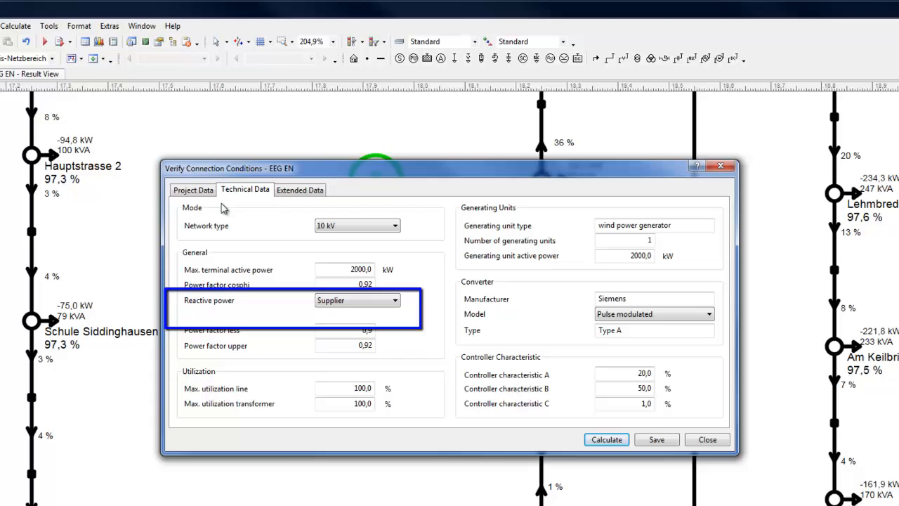
pyautogui.click(394, 299)
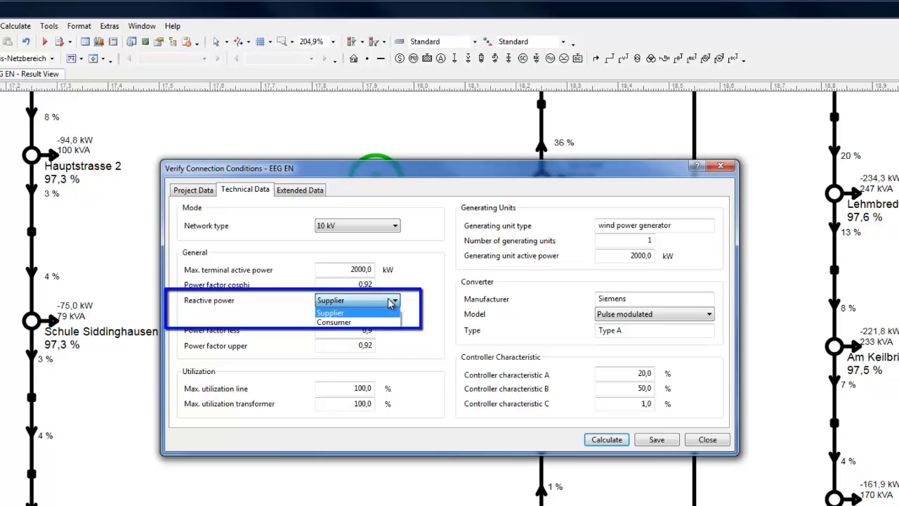
pyautogui.click(330, 313)
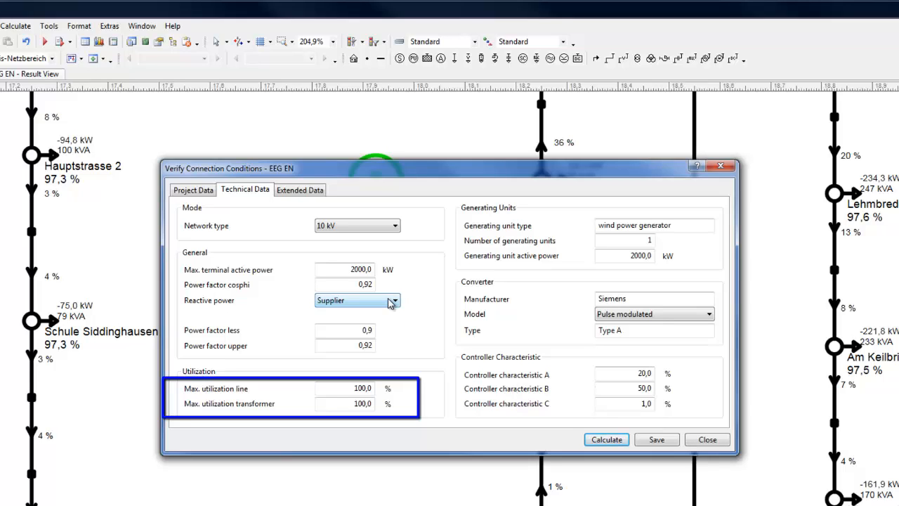
pyautogui.moveTo(402, 292)
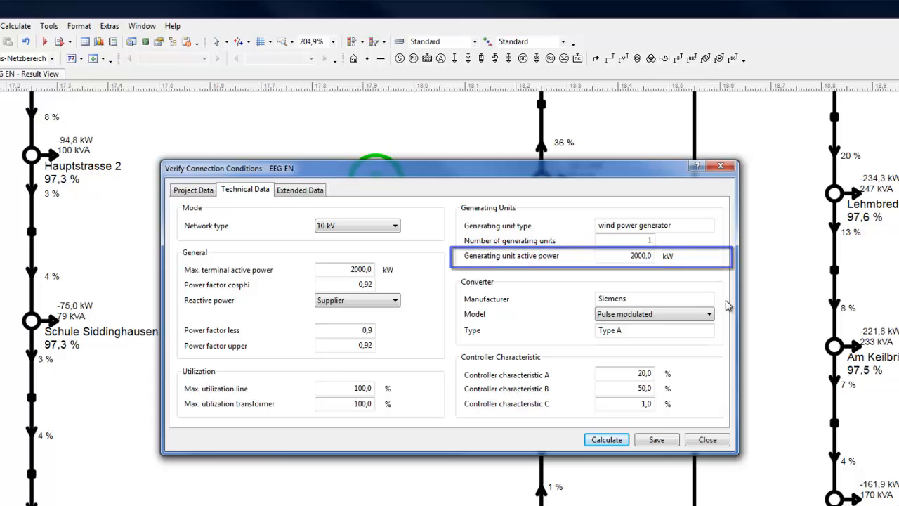
pyautogui.click(710, 314)
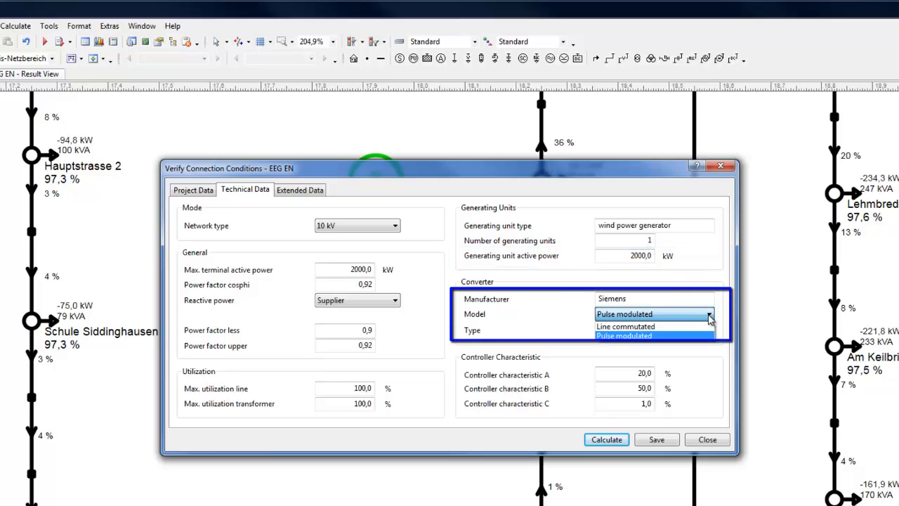
pyautogui.click(624, 335)
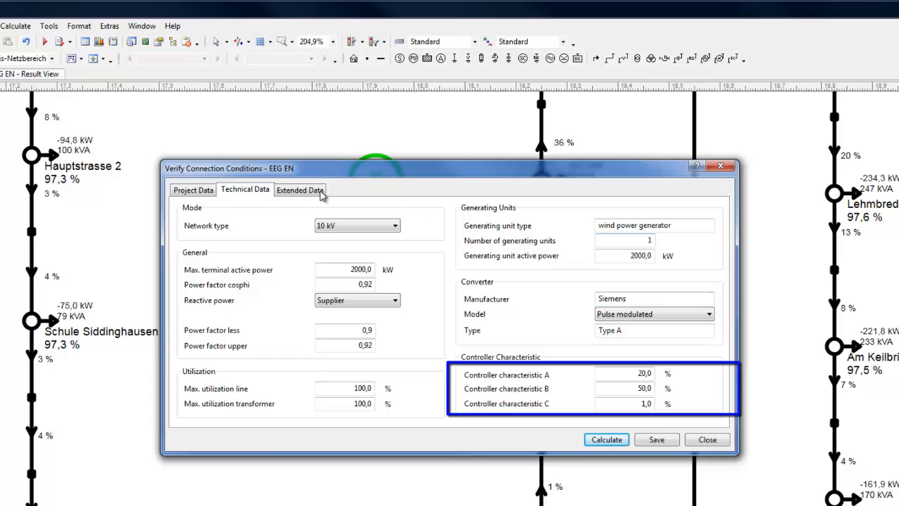
pyautogui.click(300, 190)
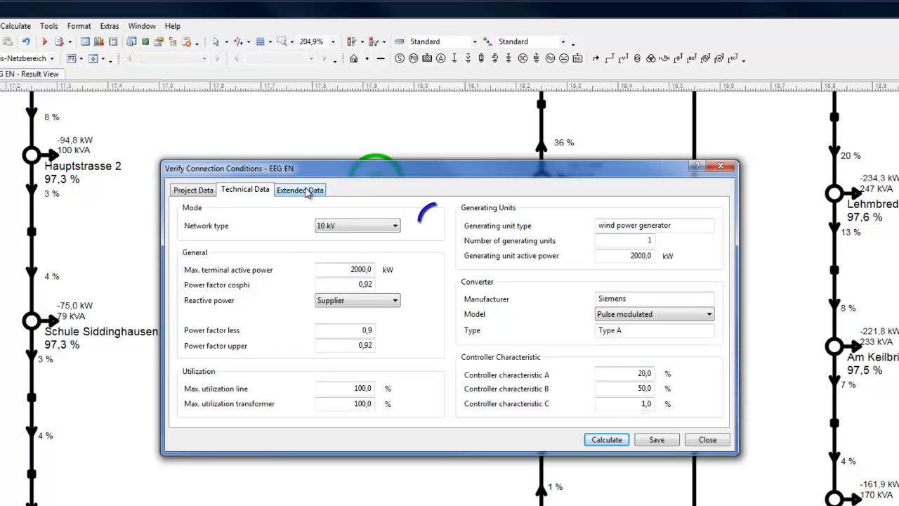
# - Review the check's flicker coefficients, harmonics and fast voltage changes, then return to the diagram
pyautogui.click(300, 190)
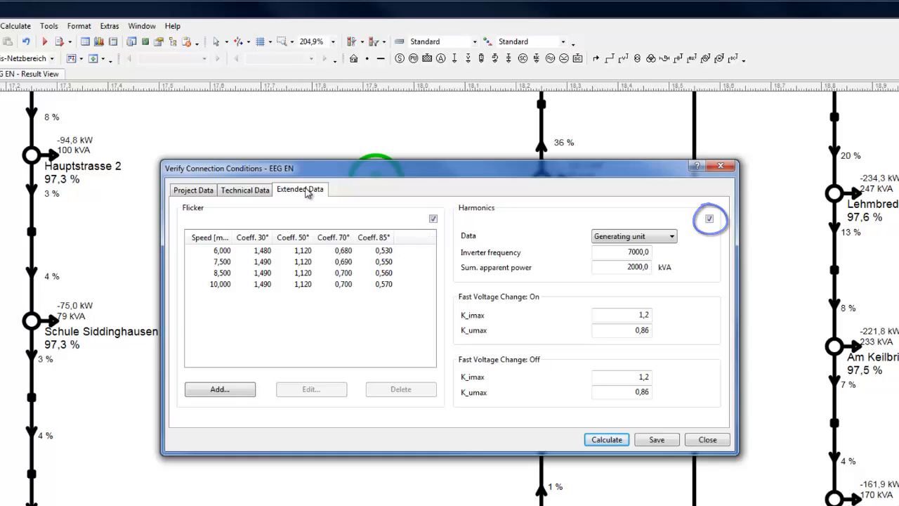
pyautogui.click(330, 267)
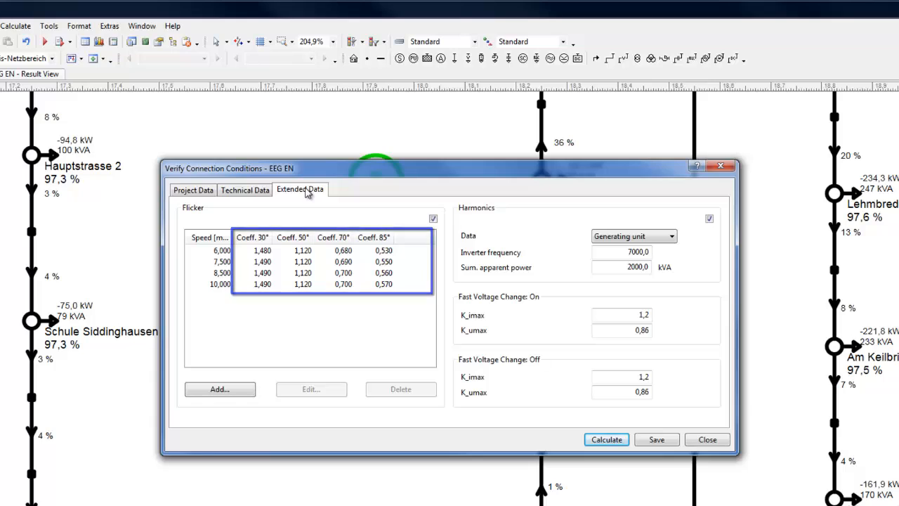
pyautogui.click(208, 250)
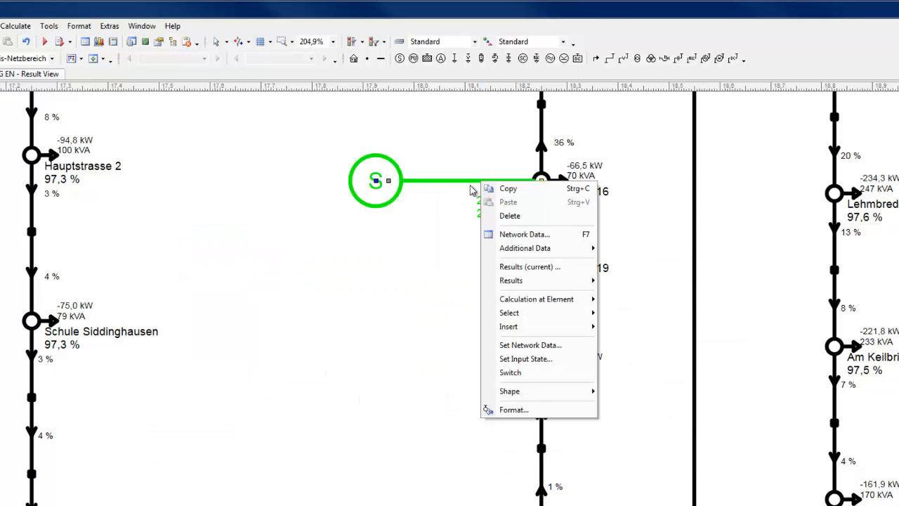
# - Reopen the generator's Extended Data tab and calculate the connection-condition check
pyautogui.click(524, 234)
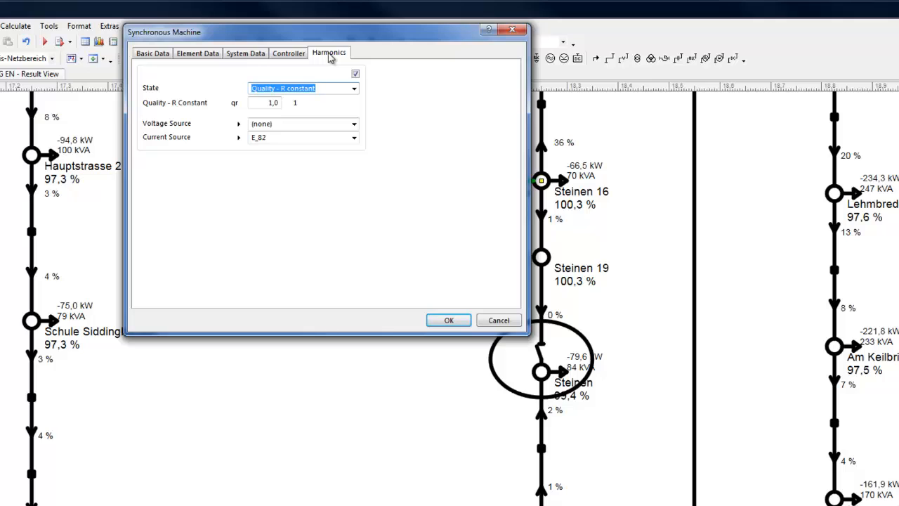
pyautogui.click(448, 320)
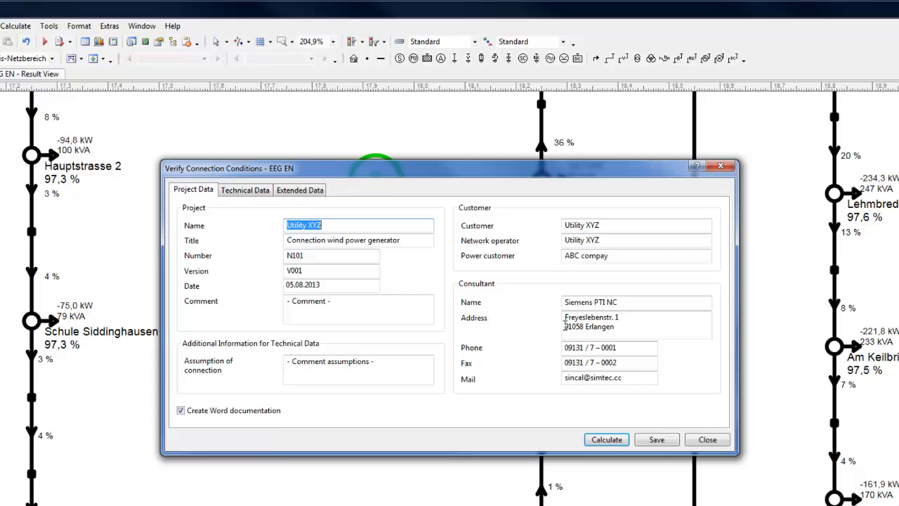
pyautogui.click(299, 190)
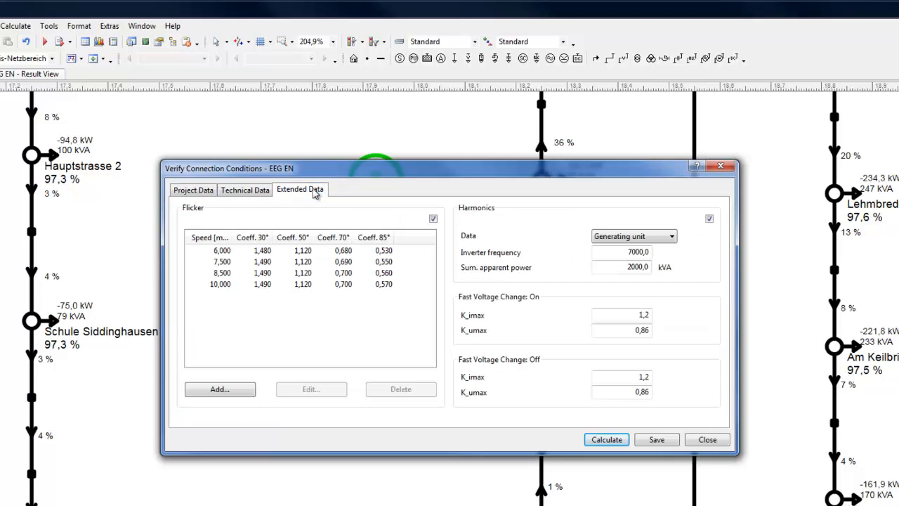
pyautogui.moveTo(527, 243)
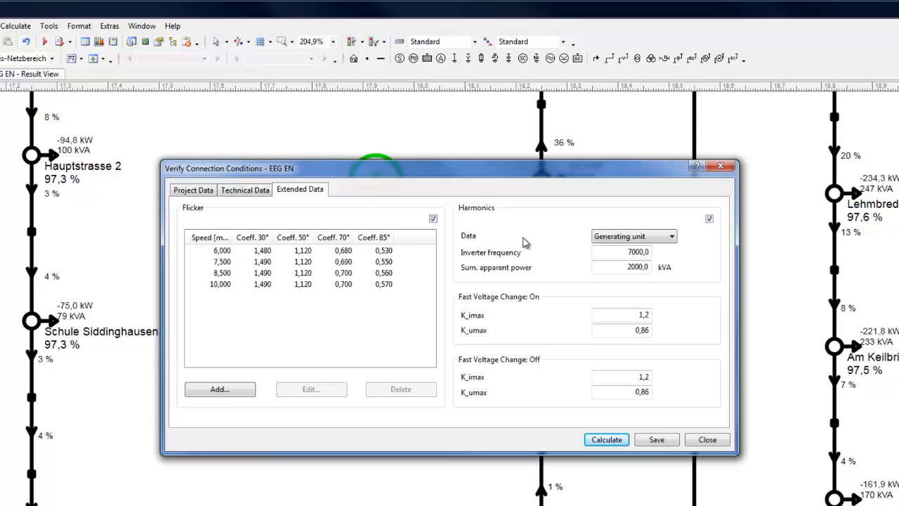
pyautogui.moveTo(616, 469)
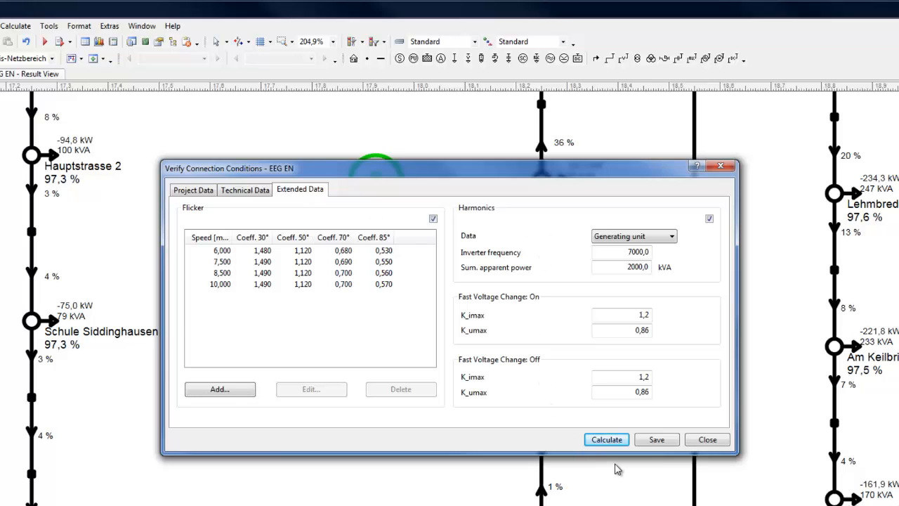
pyautogui.click(606, 439)
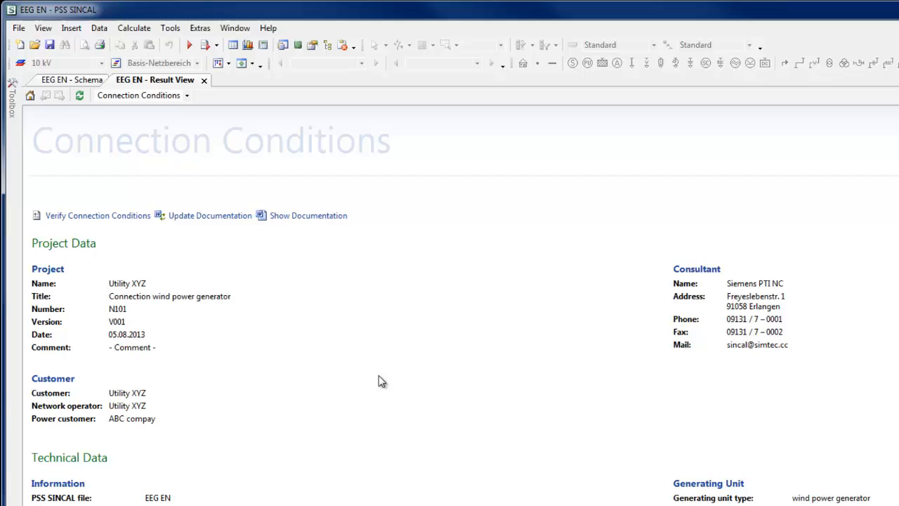
pyautogui.moveTo(311, 229)
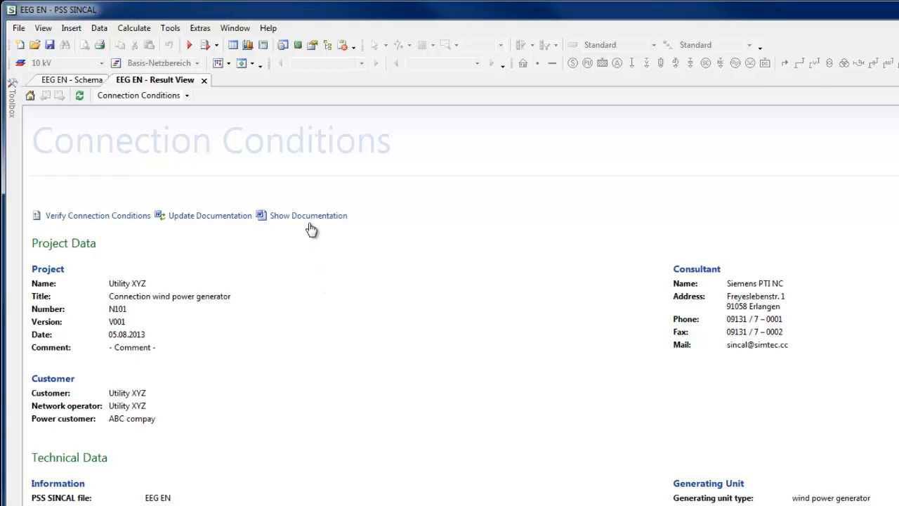
# - Open the Word report and scroll through contents, summary, connection data and voltage-rise graph
pyautogui.click(307, 215)
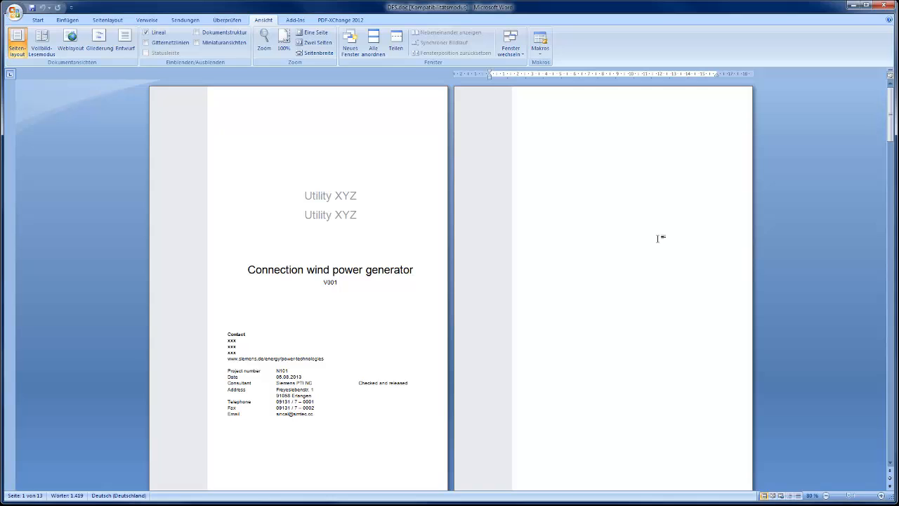
pyautogui.scroll(-3)
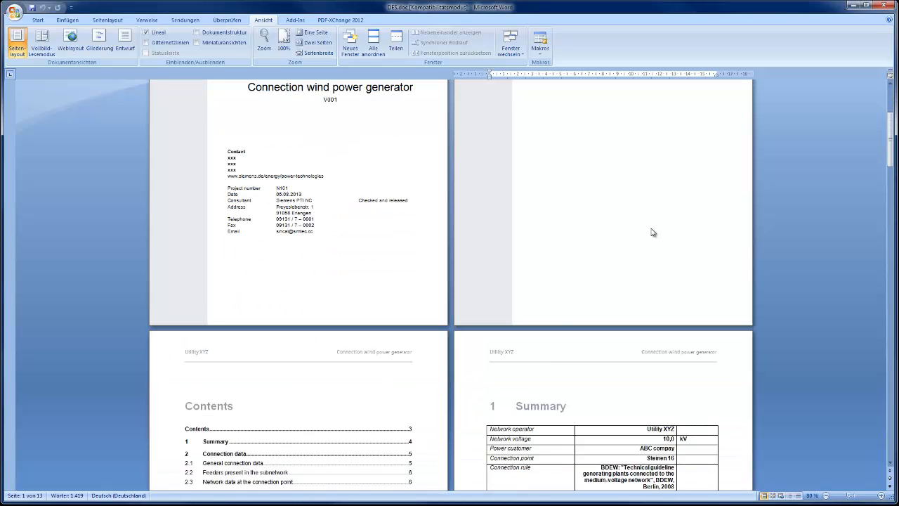
pyautogui.scroll(-3)
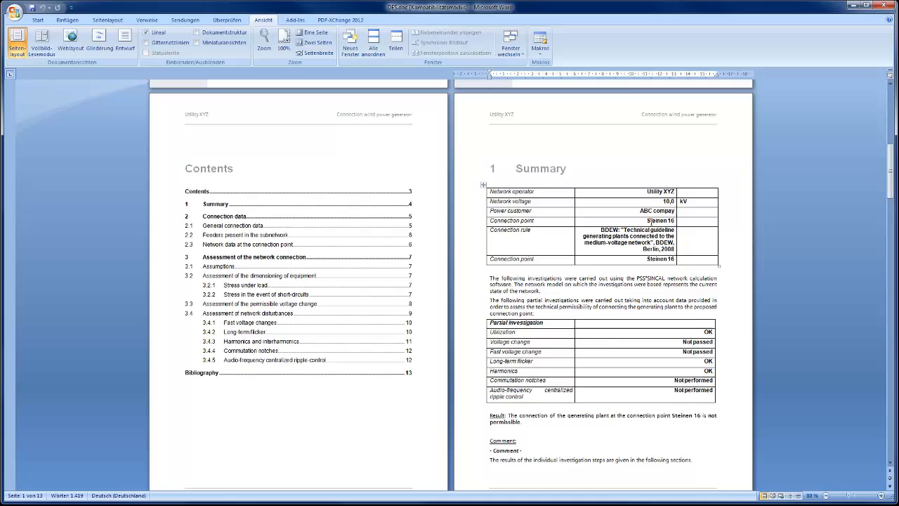
pyautogui.scroll(-3)
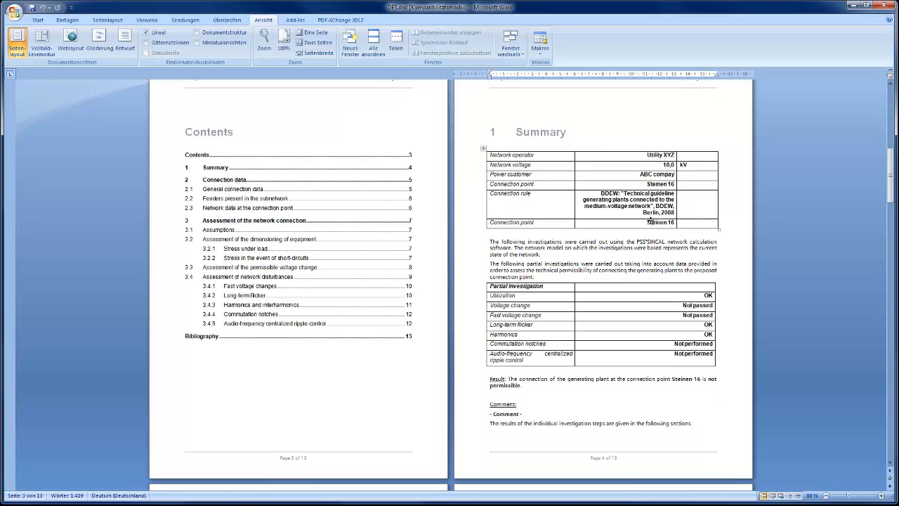
pyautogui.scroll(-3)
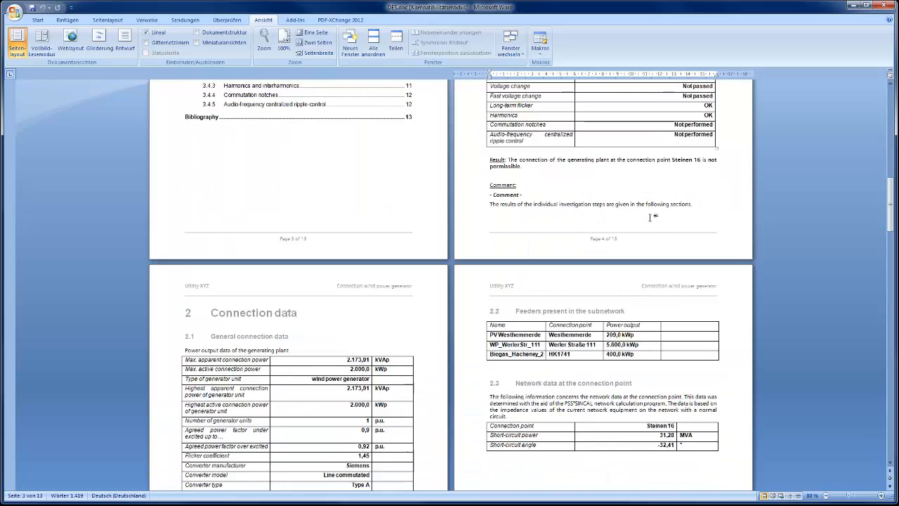
pyautogui.scroll(-3)
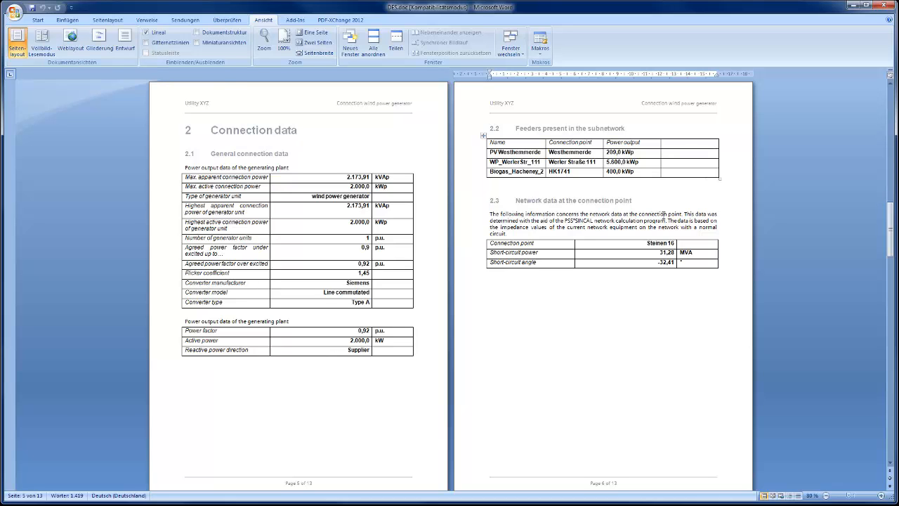
pyautogui.scroll(-3)
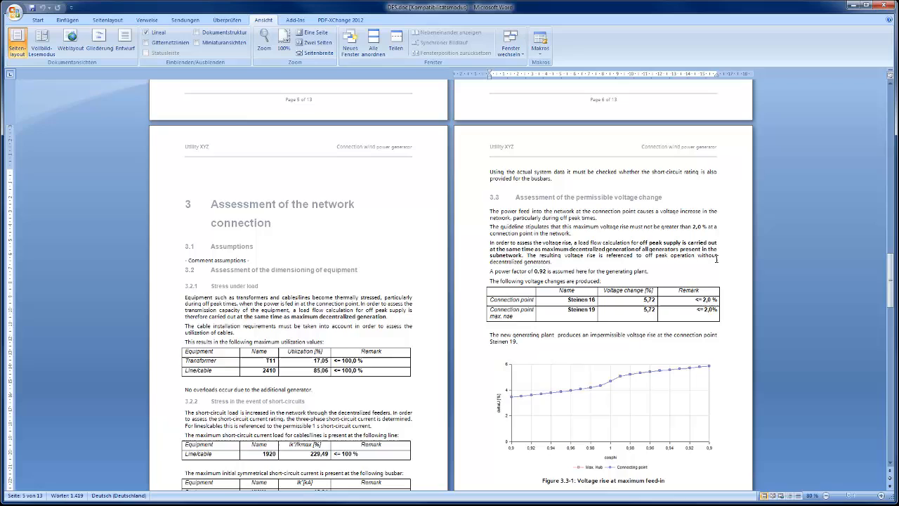
pyautogui.scroll(-3)
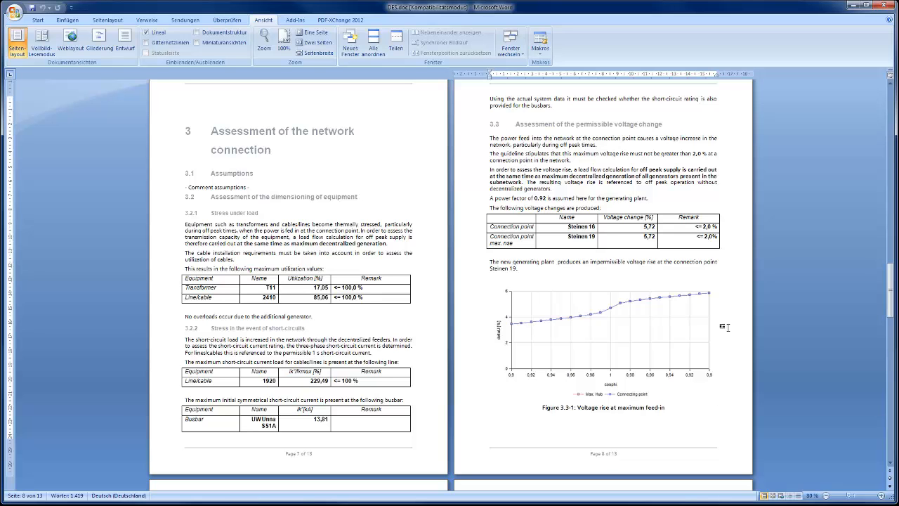
# - Scroll through sections 3.4.1–3.4.5 to the flicker and harmonic-current tables on pages 11–12
pyautogui.scroll(-3)
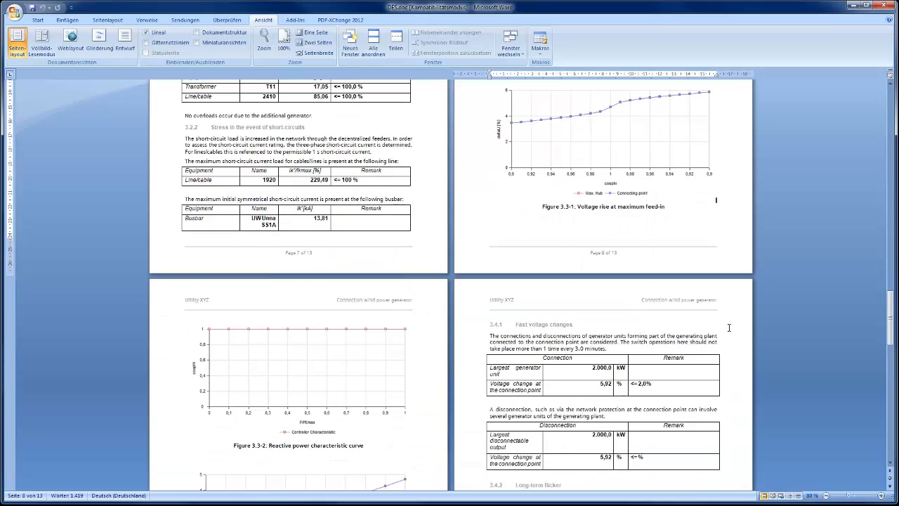
pyautogui.scroll(-3)
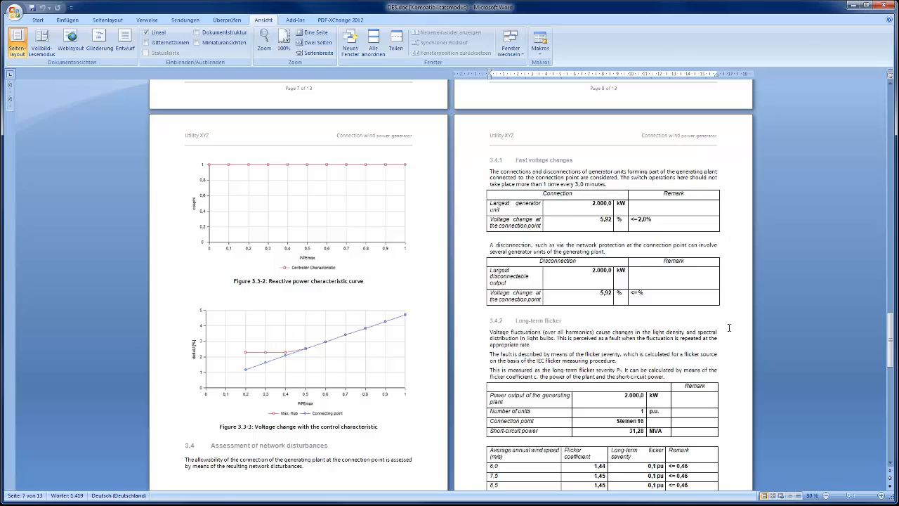
pyautogui.scroll(-3)
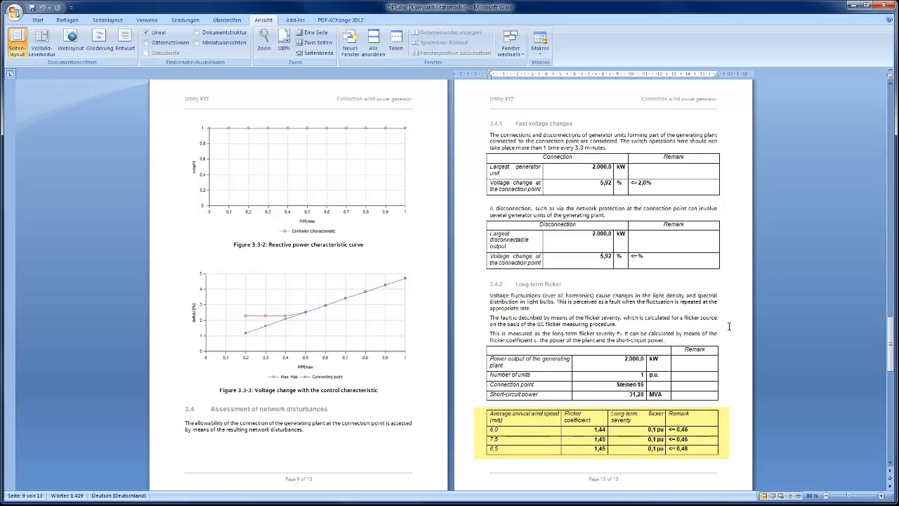
pyautogui.scroll(-3)
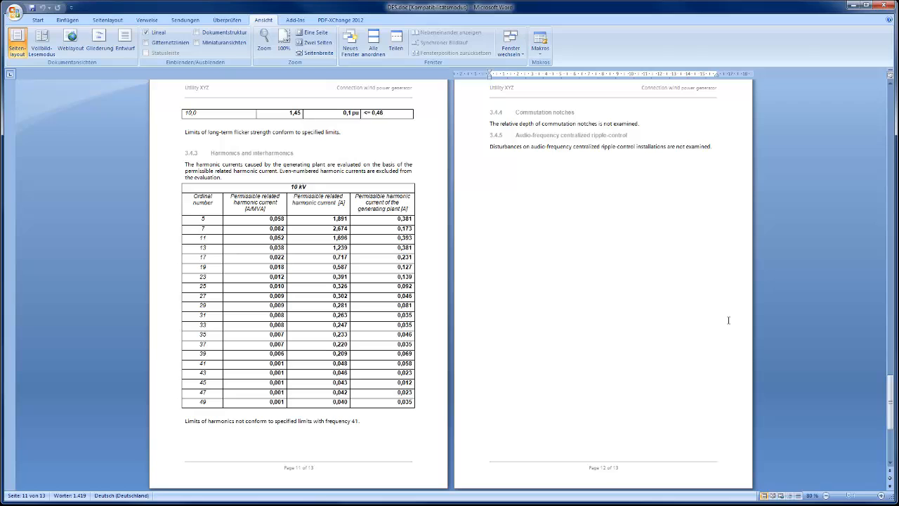
pyautogui.moveTo(673, 359)
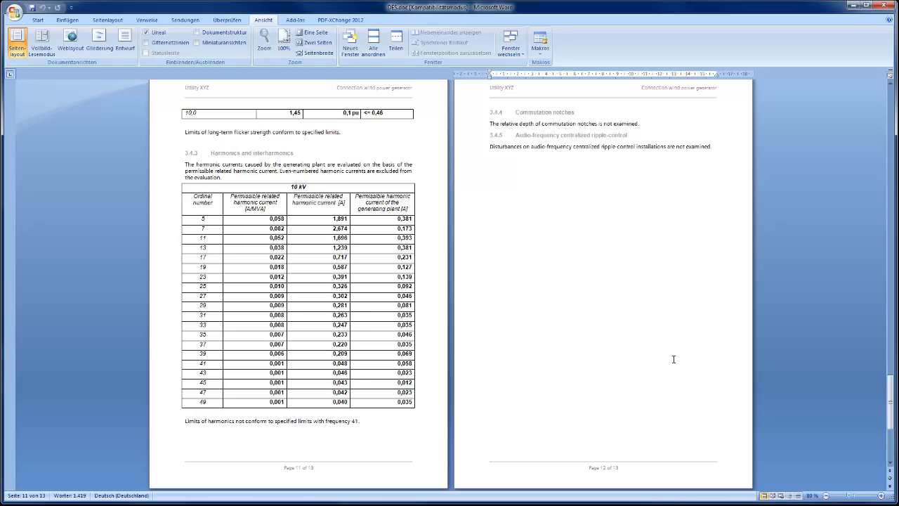